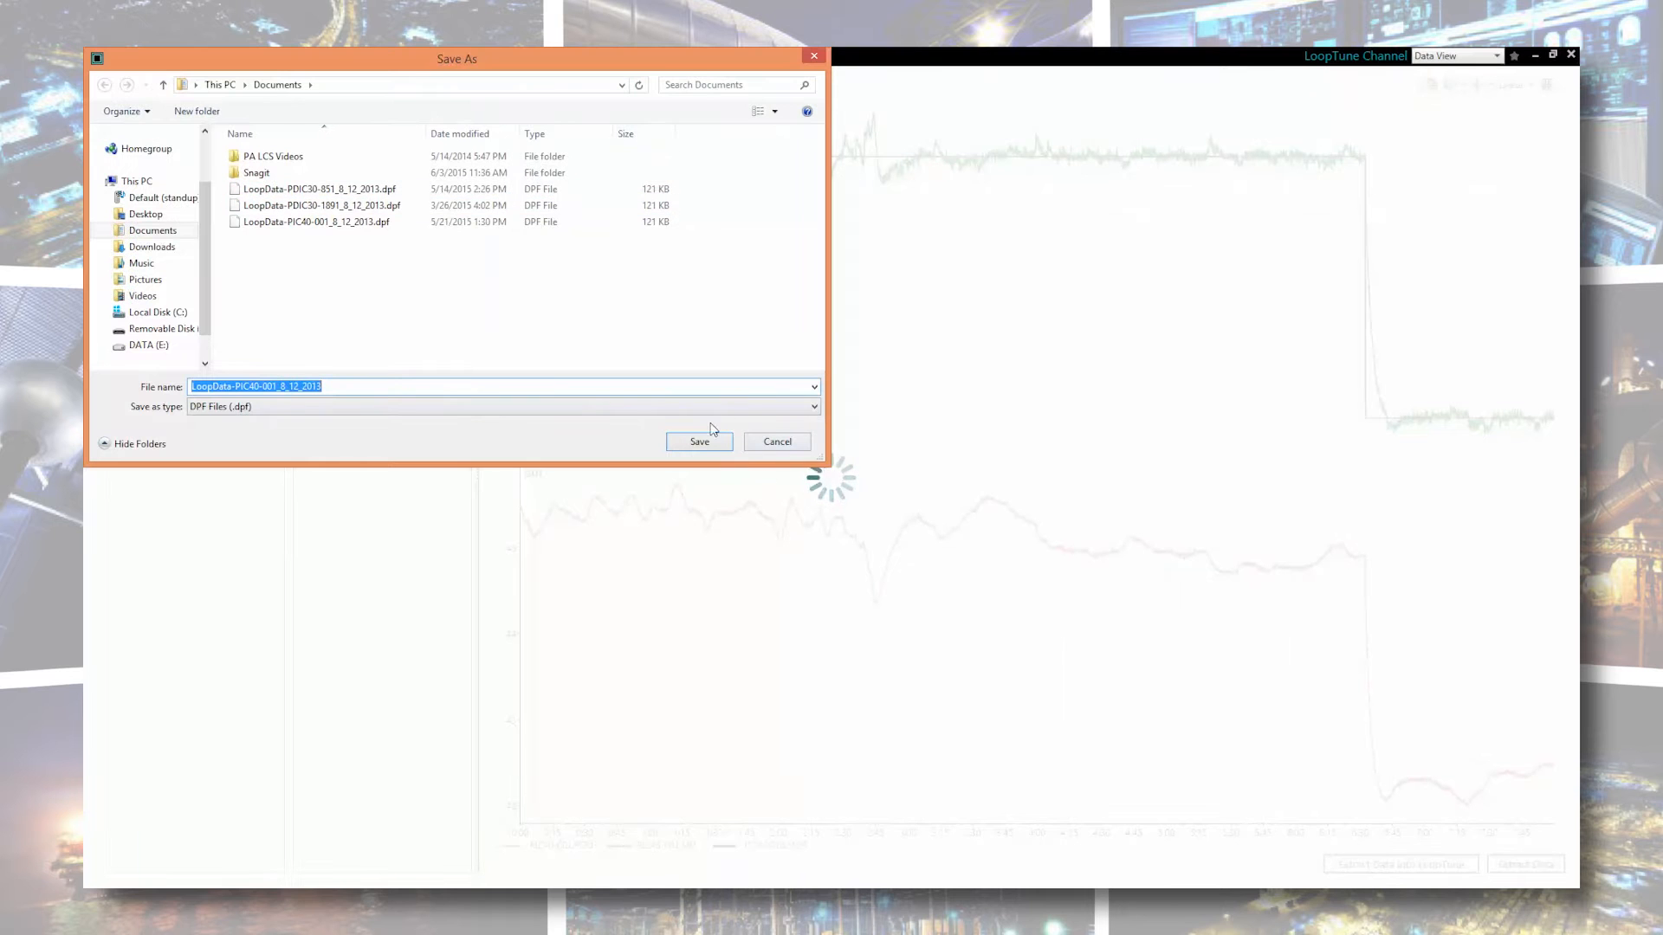
- Save the PIC40-001 loop data as LoopData-PIC40-001_8_12_2013.dpf in Documents
click(698, 441)
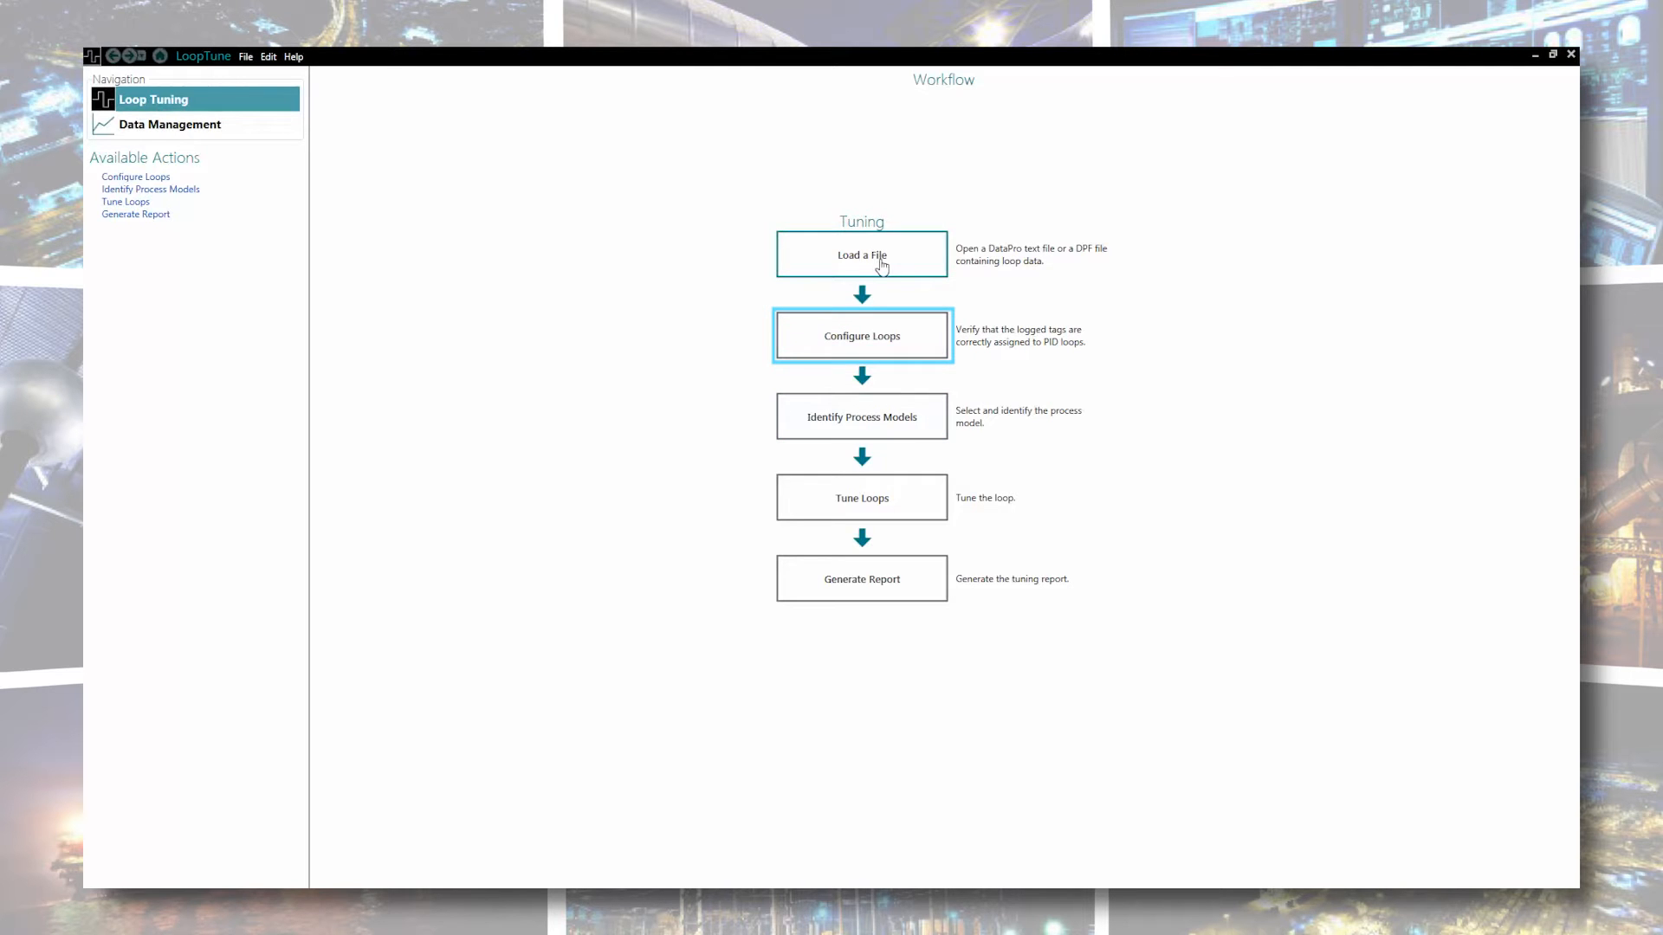
- Load LoopData-PIC40-001_8_12_2013.dpf, assigning WSP, MV and POUT as setpoint, PV and output
click(861, 336)
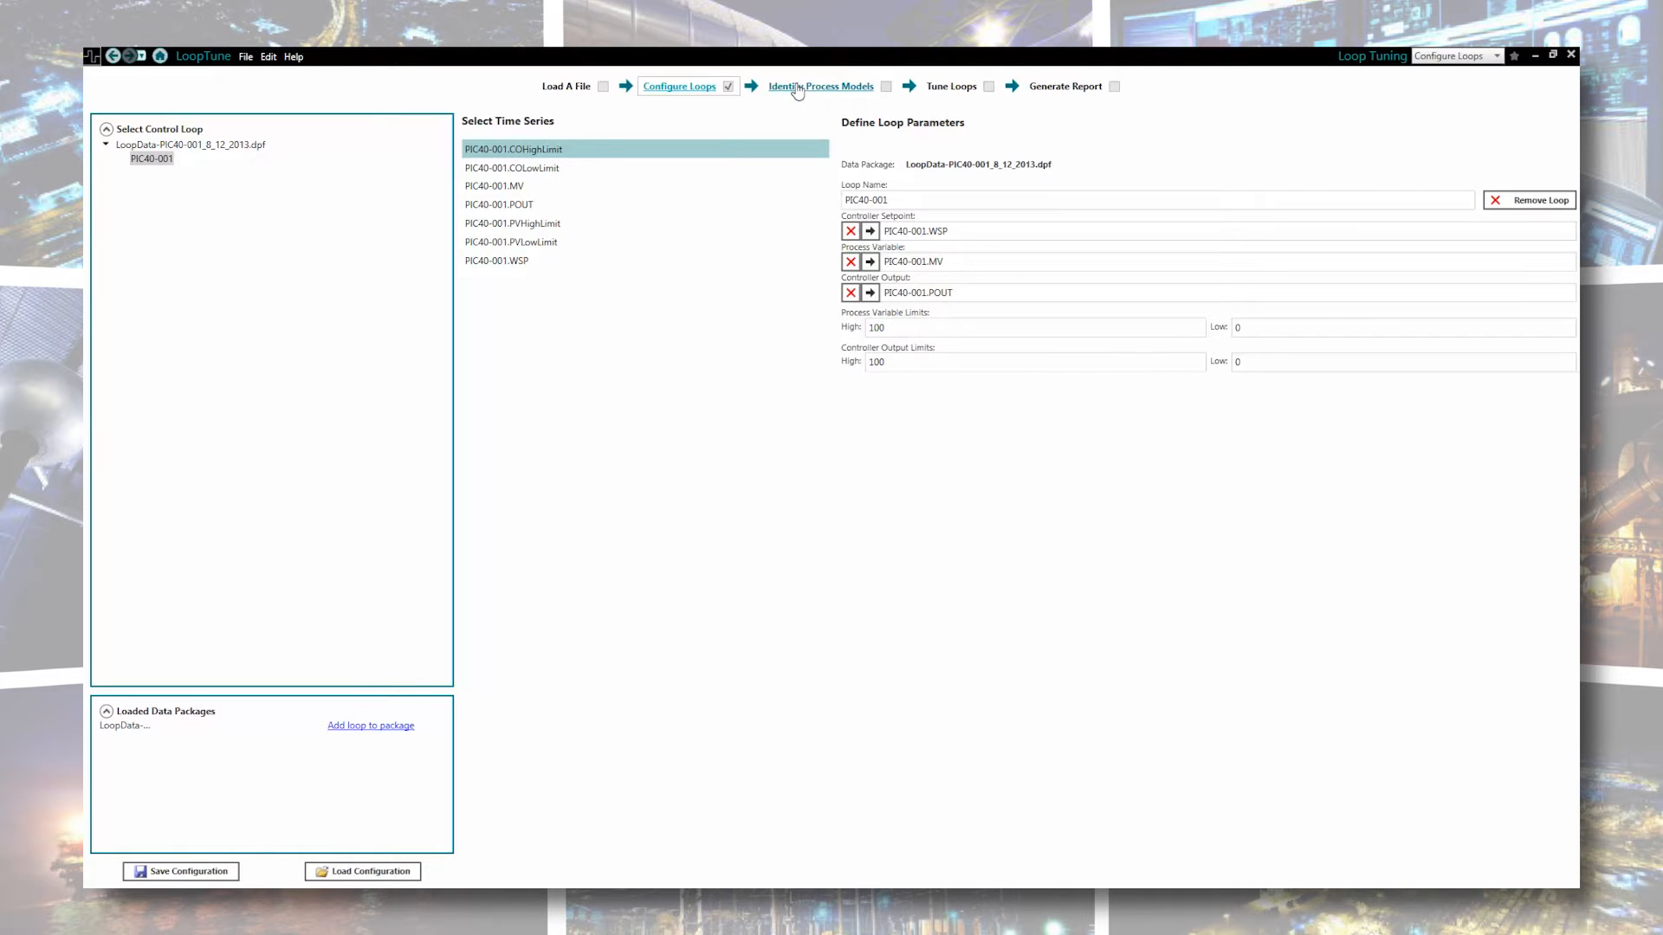
- Identify an open-loop First-Order Plus Time Delay model and view its response chart
click(820, 86)
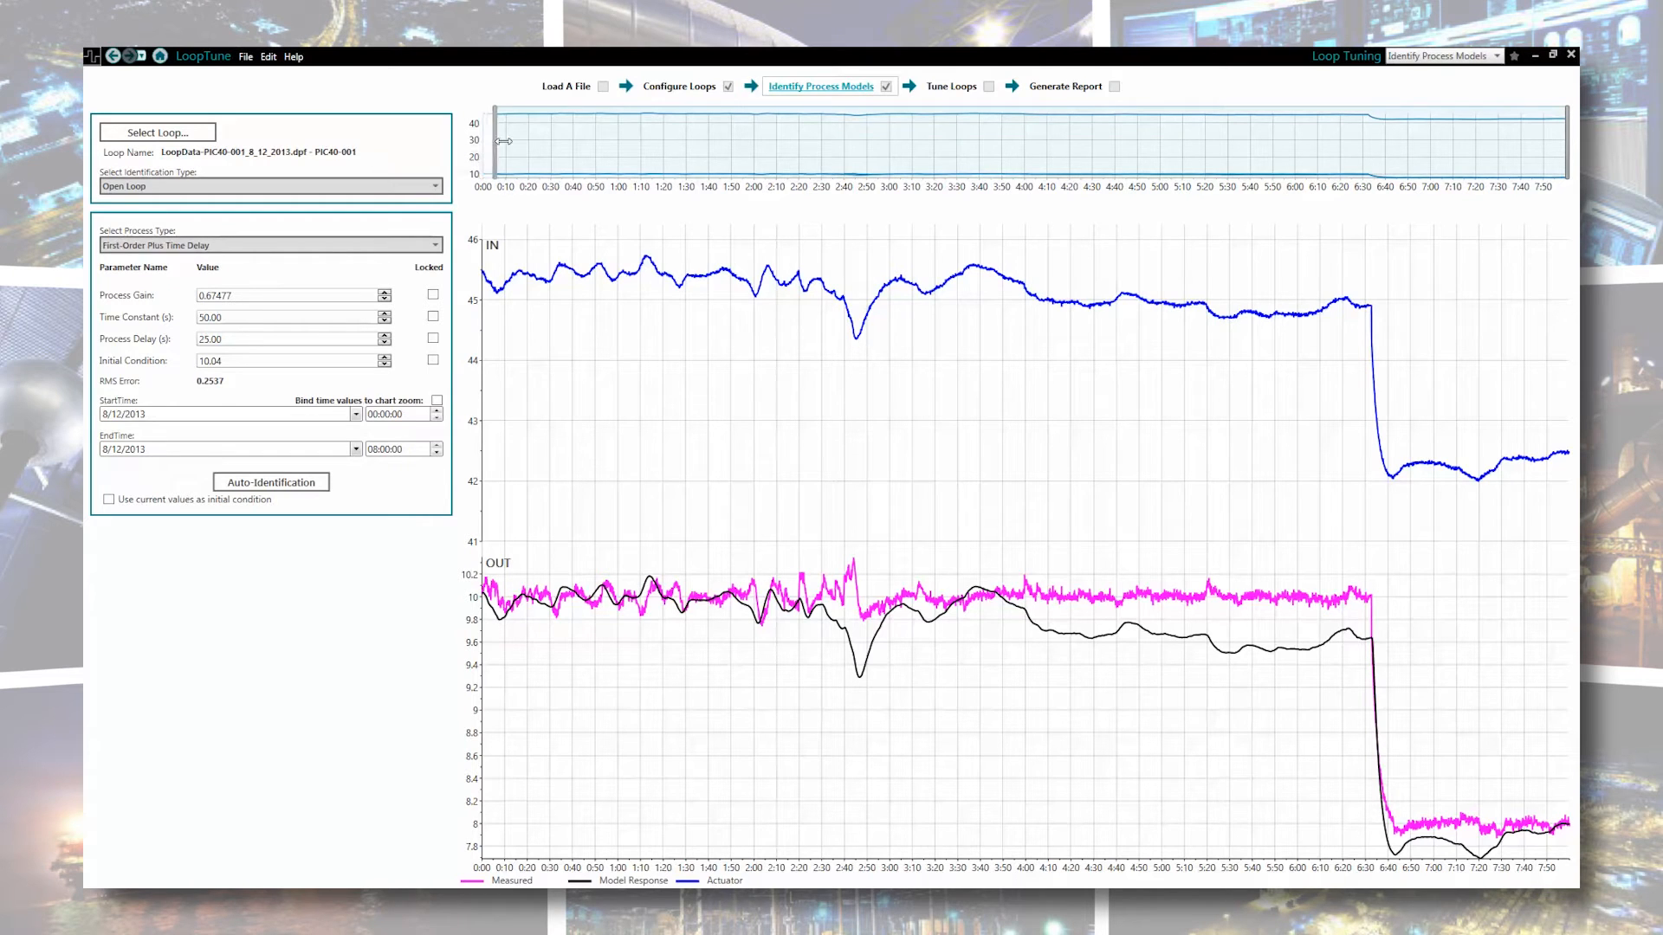
- Auto-identify the model over the zoomed step window around 6:30, reaching RMS error 0.0853
click(270, 481)
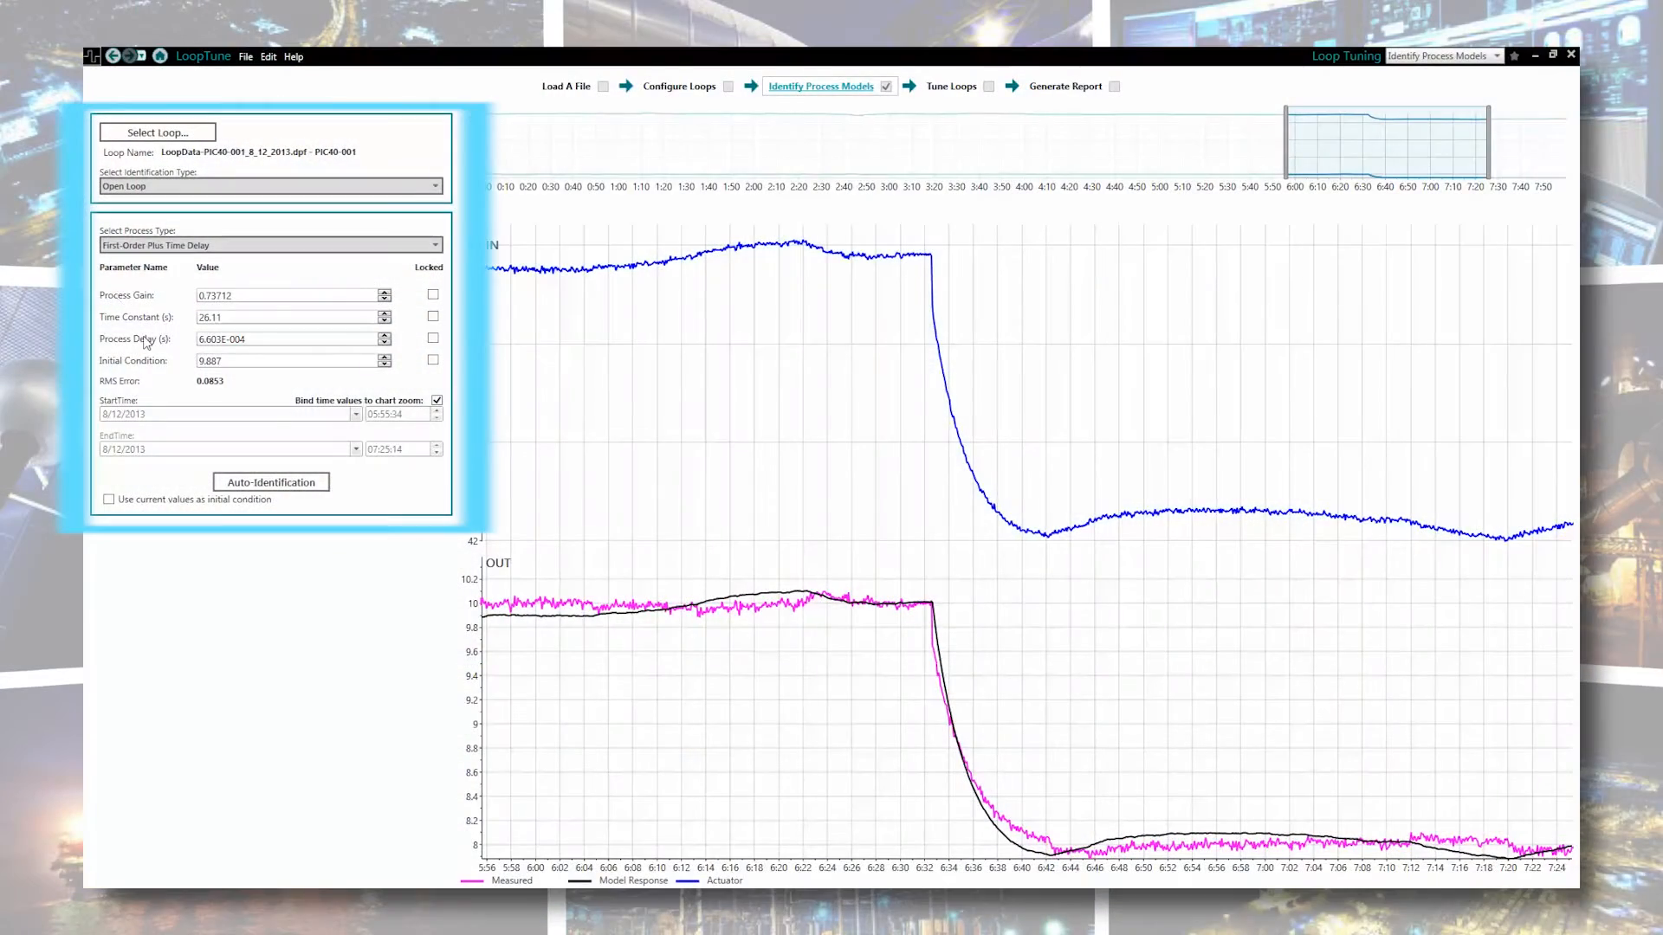
mouse_move(227, 405)
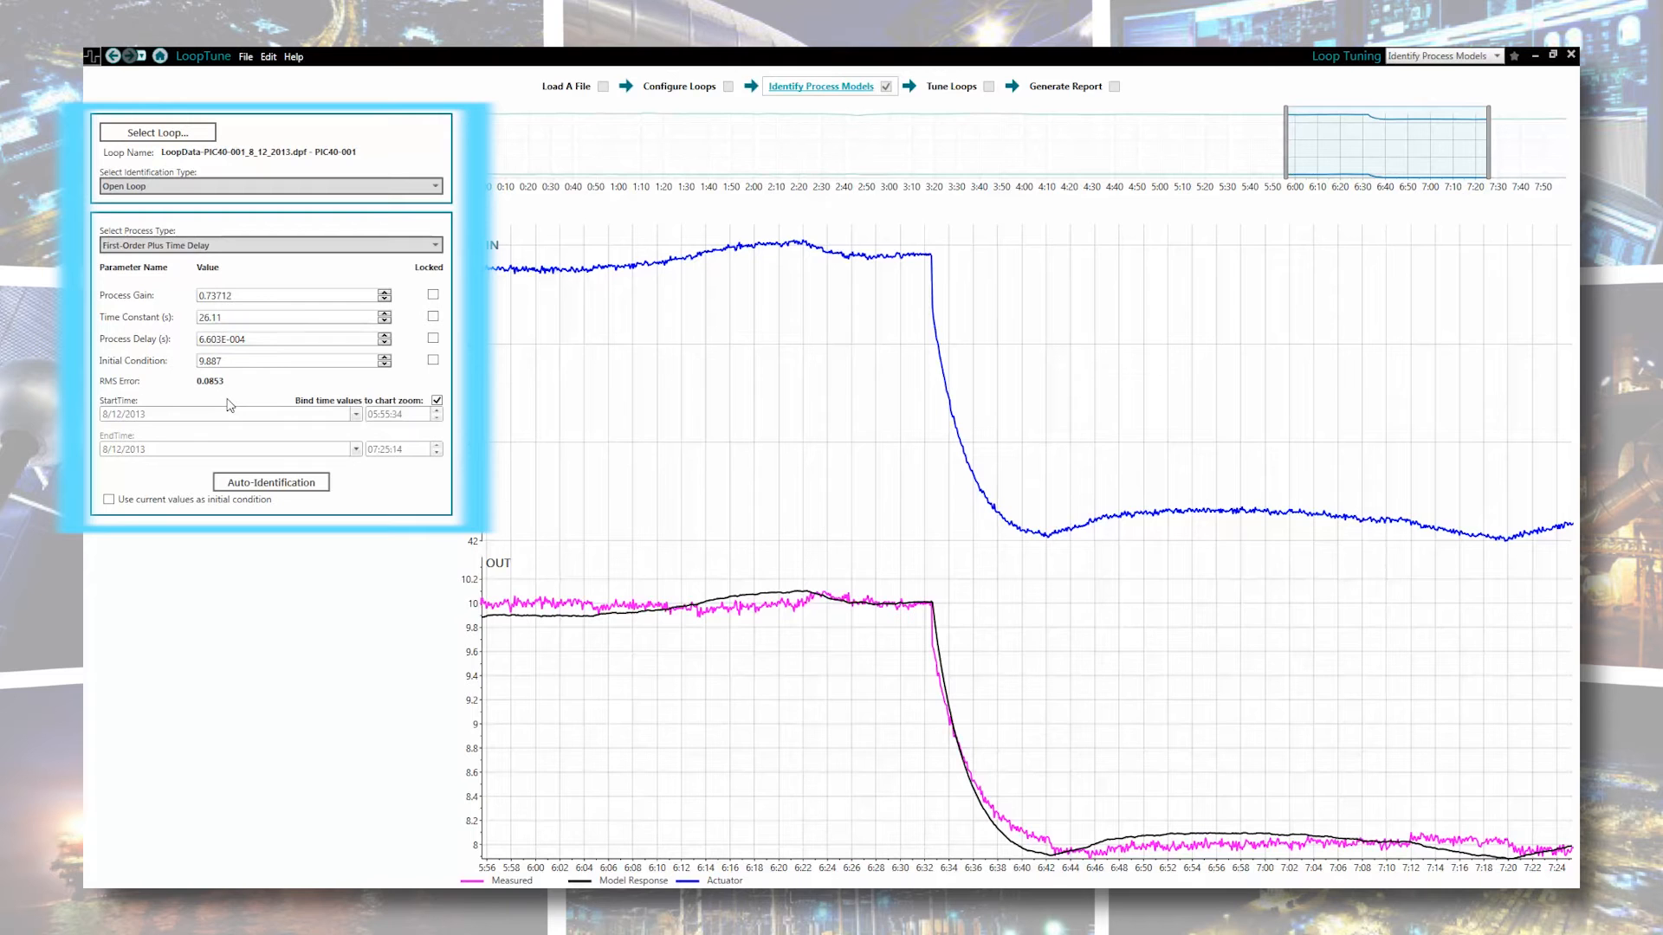